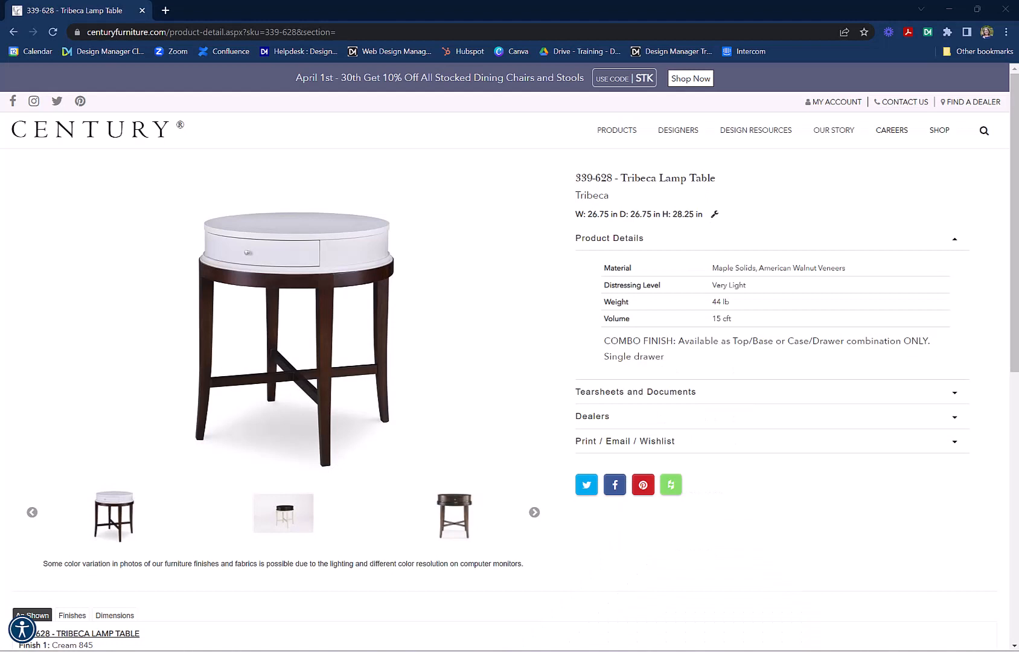
{"action": "mouse_move", "coordinate": [897, 230]}
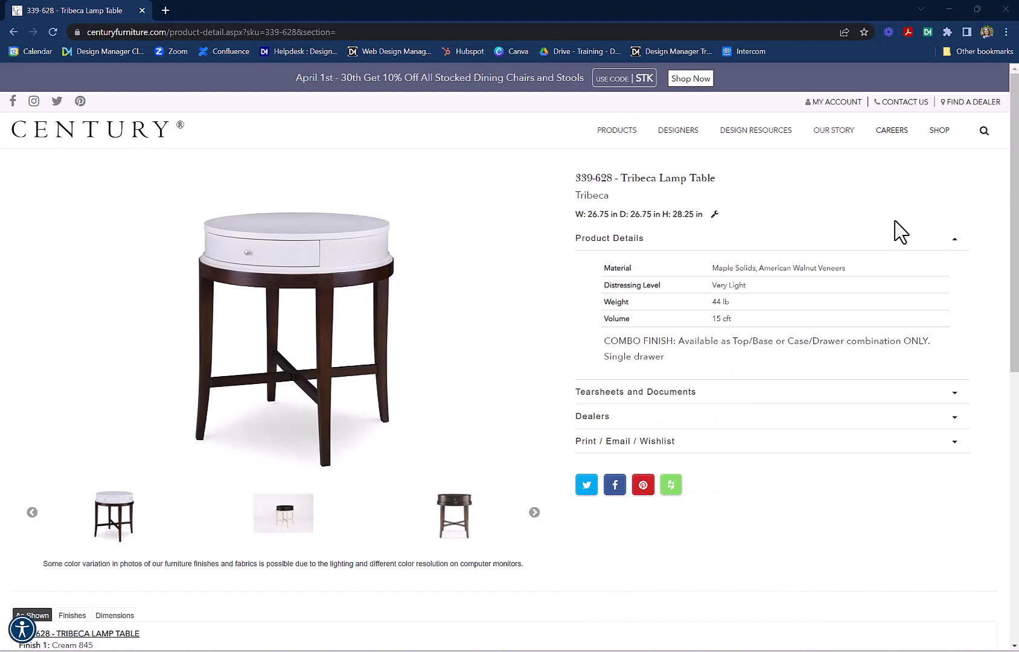
{"action": "mouse_move", "coordinate": [930, 37]}
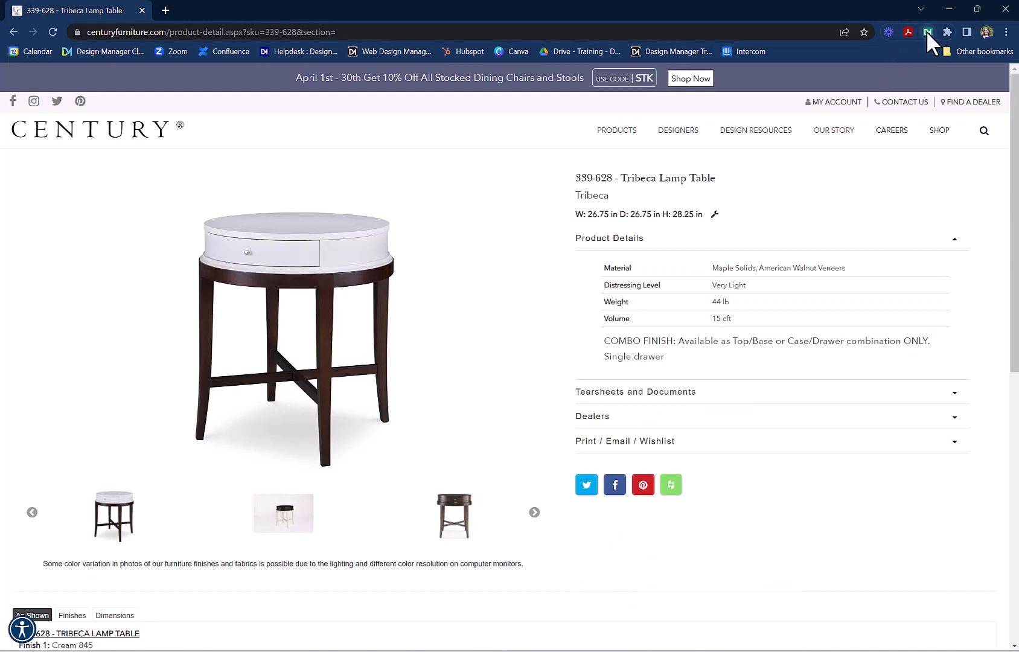
Launch the Design Manager Product Clipper from the Chrome toolbar extension icon.
{"action": "left_click", "coordinate": [928, 33]}
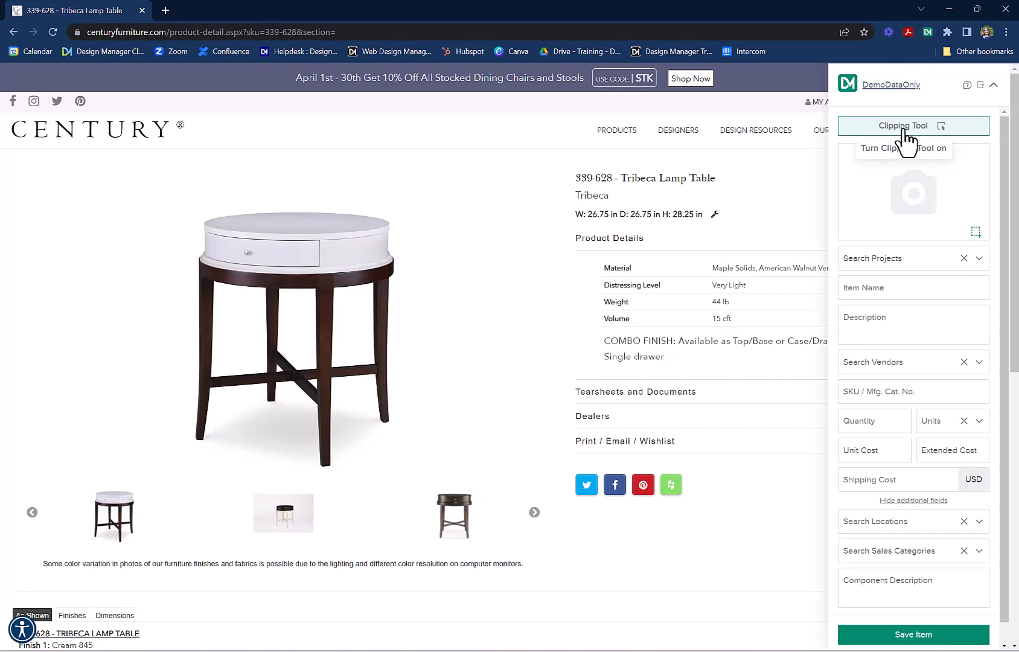
Enable clipping and capture a cropped screenshot framed around the Tribeca Lamp Table photo.
{"action": "left_click", "coordinate": [914, 126]}
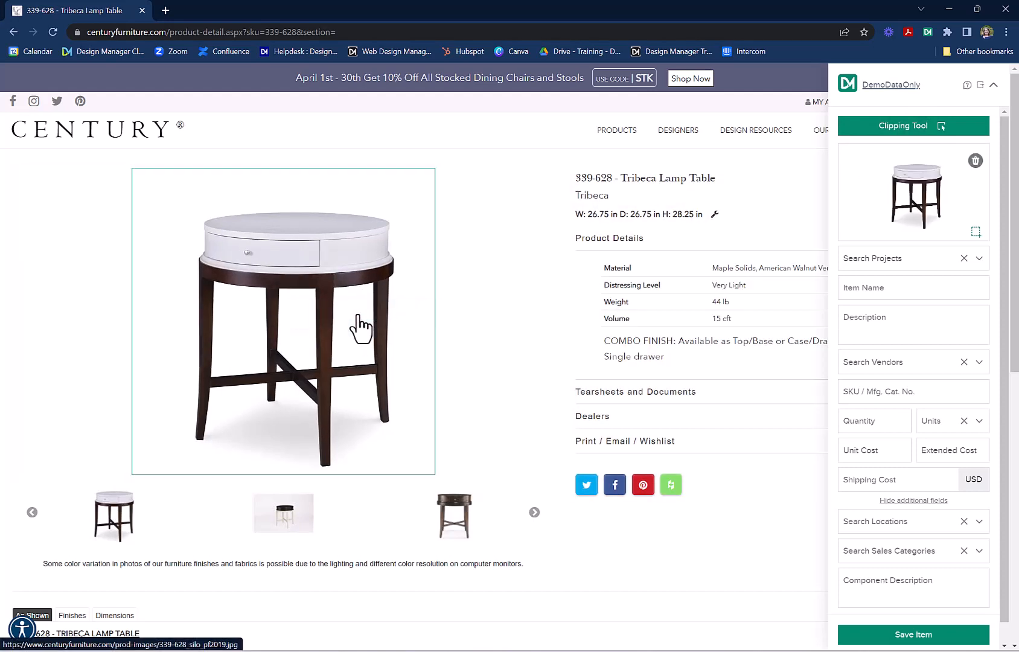
{"action": "mouse_move", "coordinate": [974, 232]}
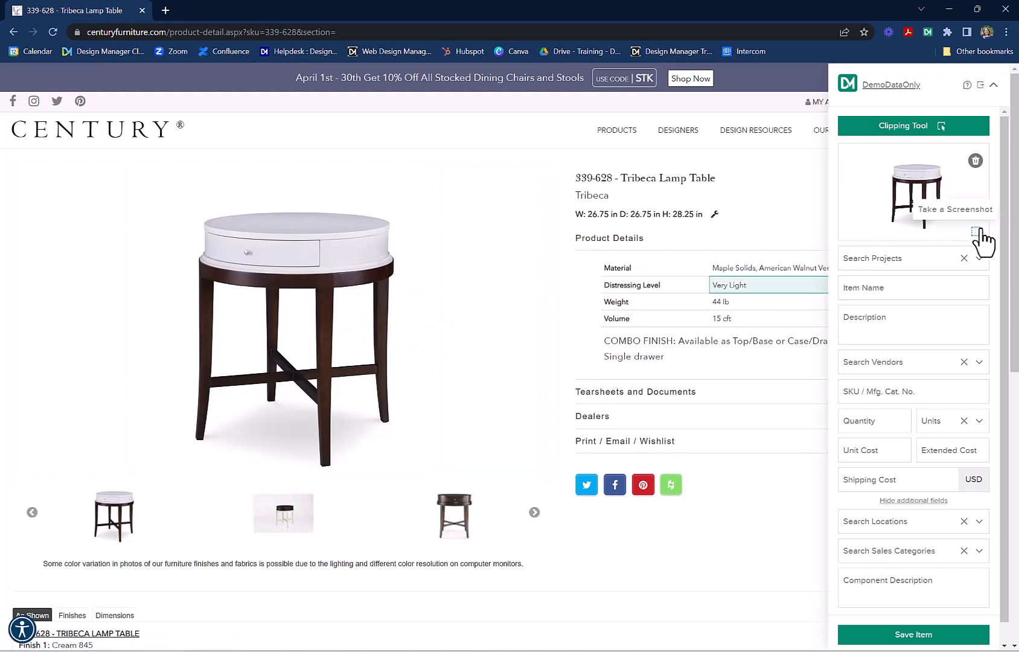
{"action": "left_click", "coordinate": [975, 232]}
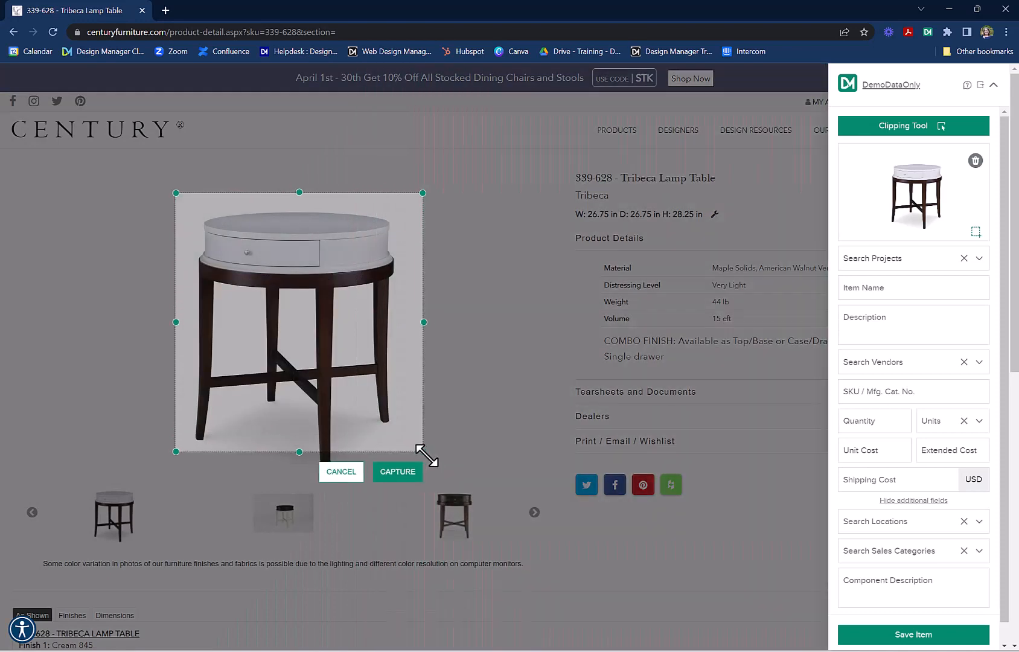
{"action": "left_click", "coordinate": [397, 471]}
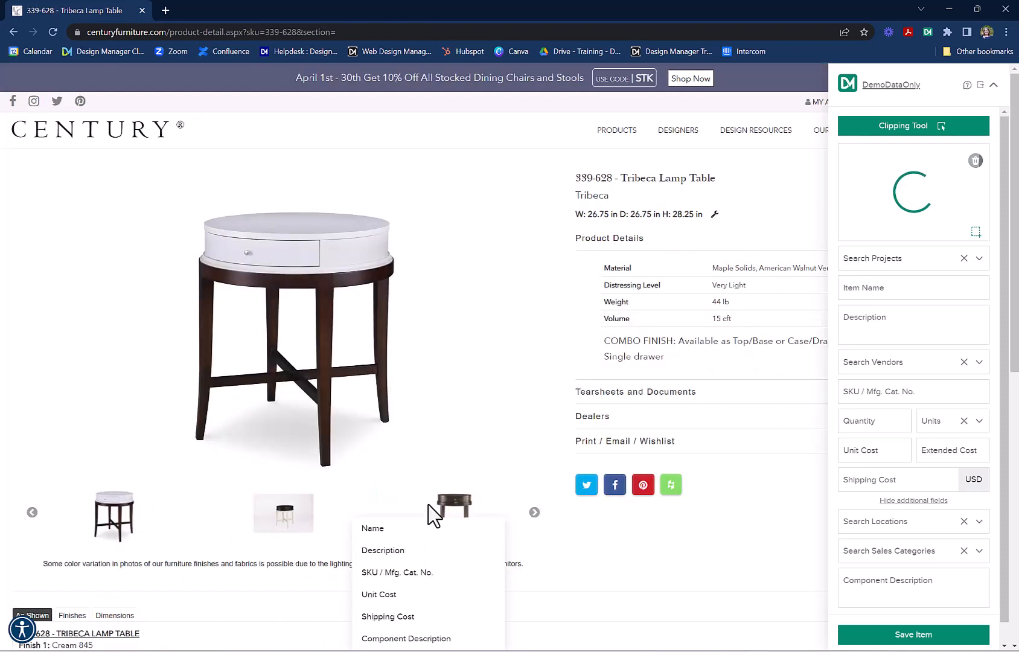
Search projects for 'ste' and assign the item to BET01 Stevensville House.
{"action": "left_click", "coordinate": [913, 258]}
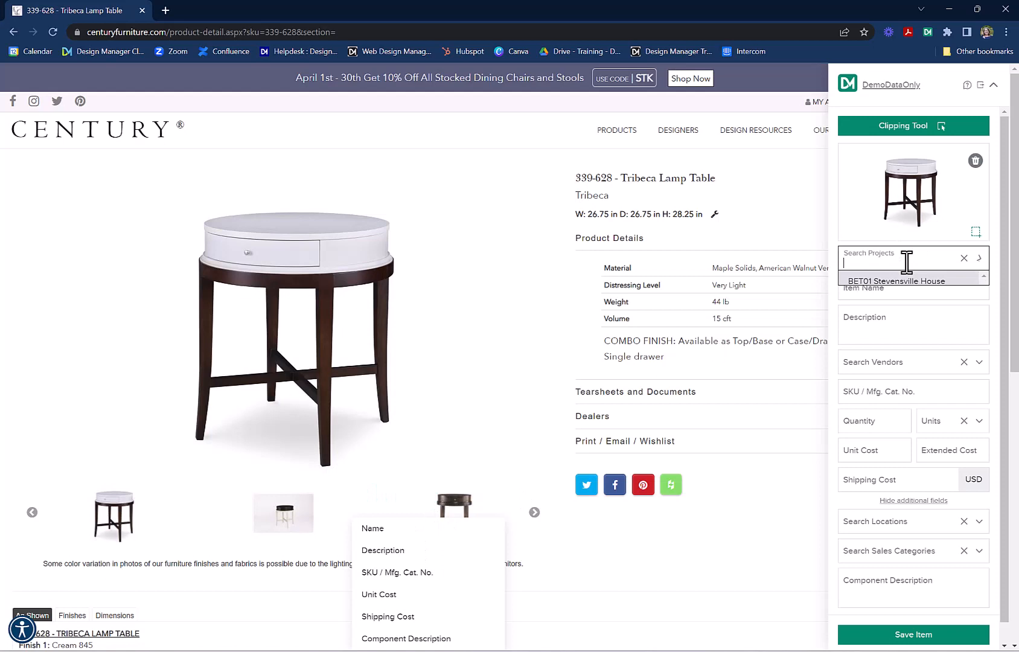
{"action": "type", "text": "ste"}
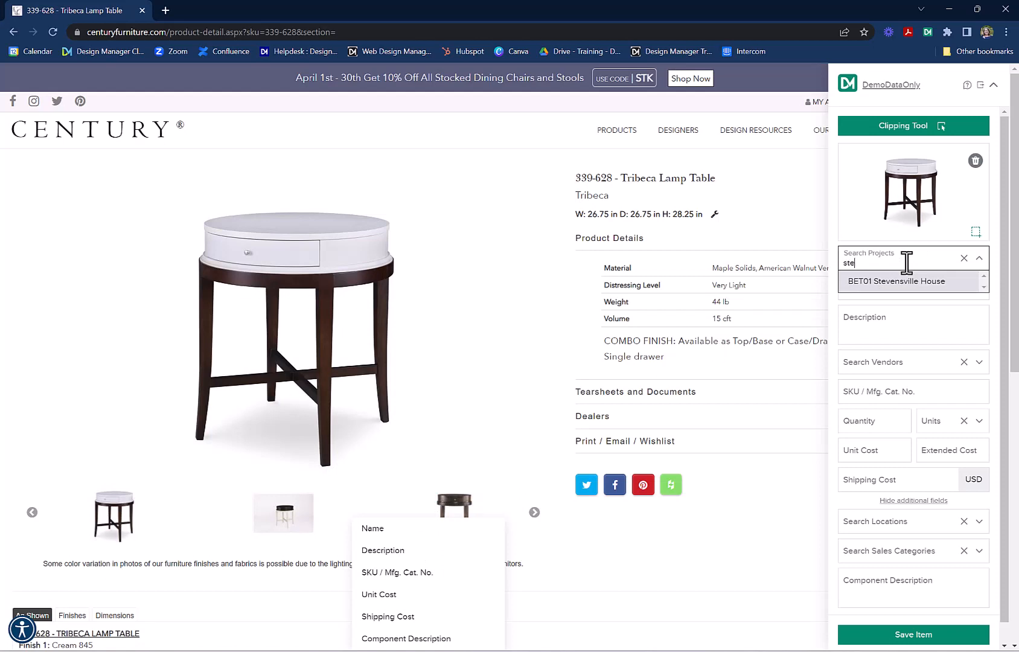
{"action": "left_click", "coordinate": [896, 281]}
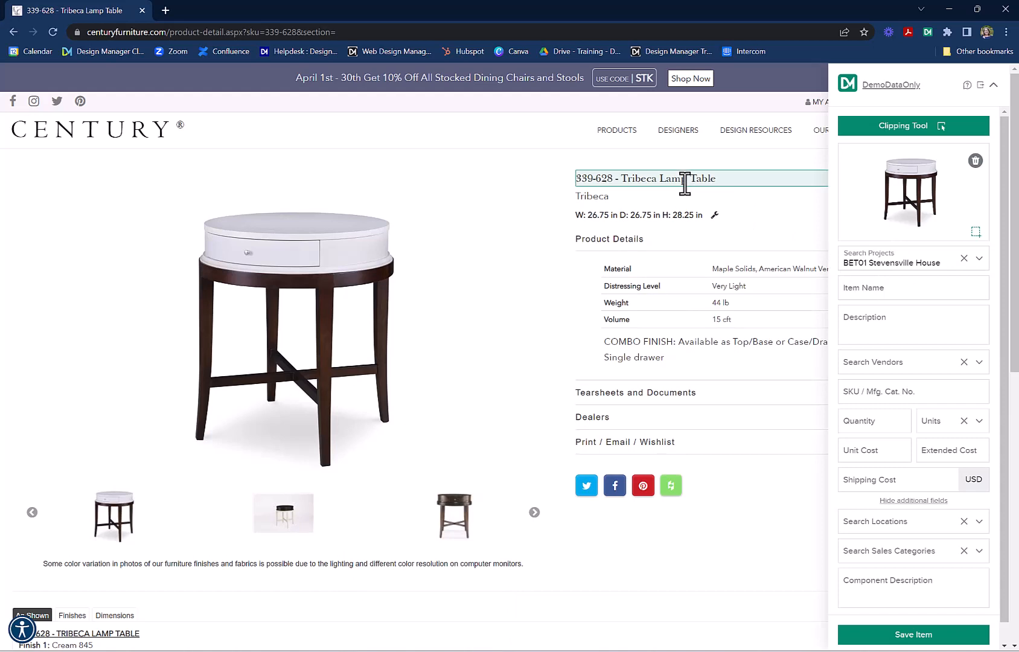
Clip the product title from the page as the item name Tribeca Lamp Table.
{"action": "left_click", "coordinate": [683, 179]}
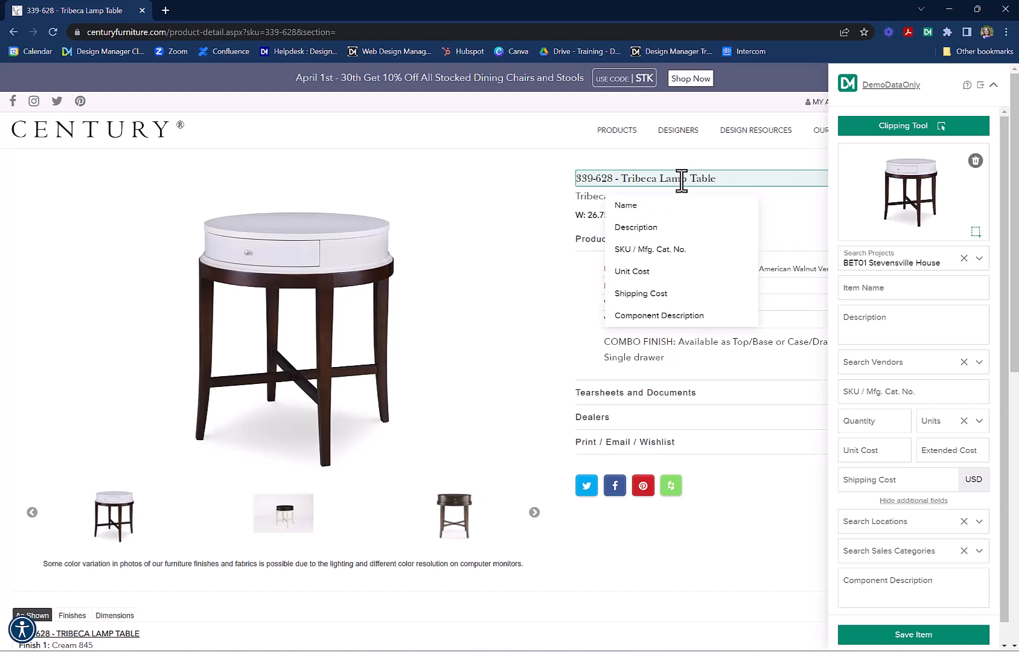
{"action": "left_click", "coordinate": [625, 205]}
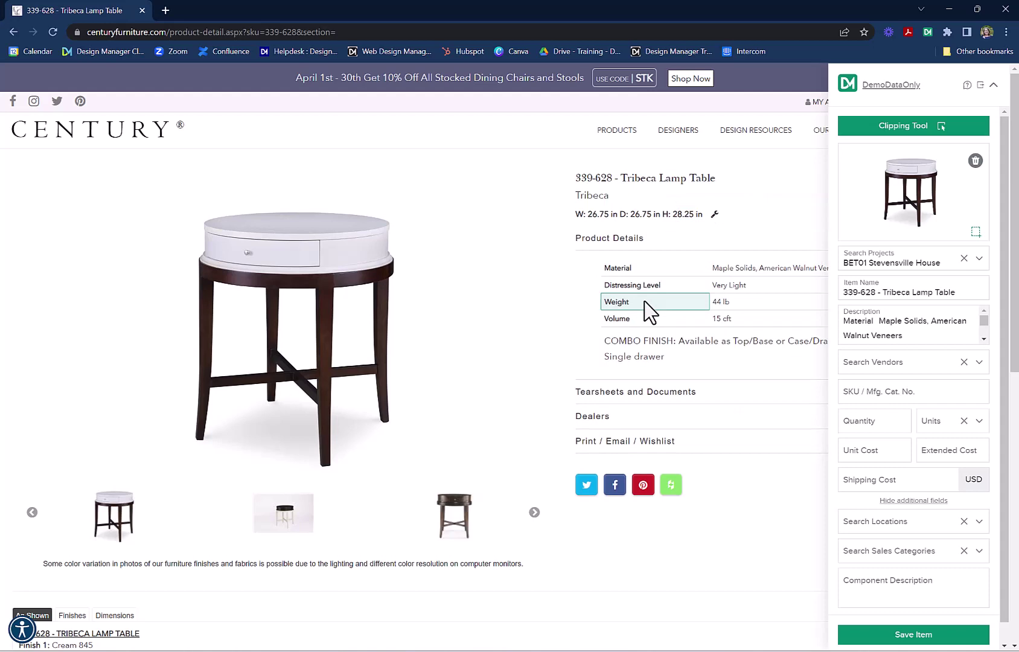
{"action": "left_click", "coordinate": [644, 178]}
{"action": "type", "text": "339-628"}
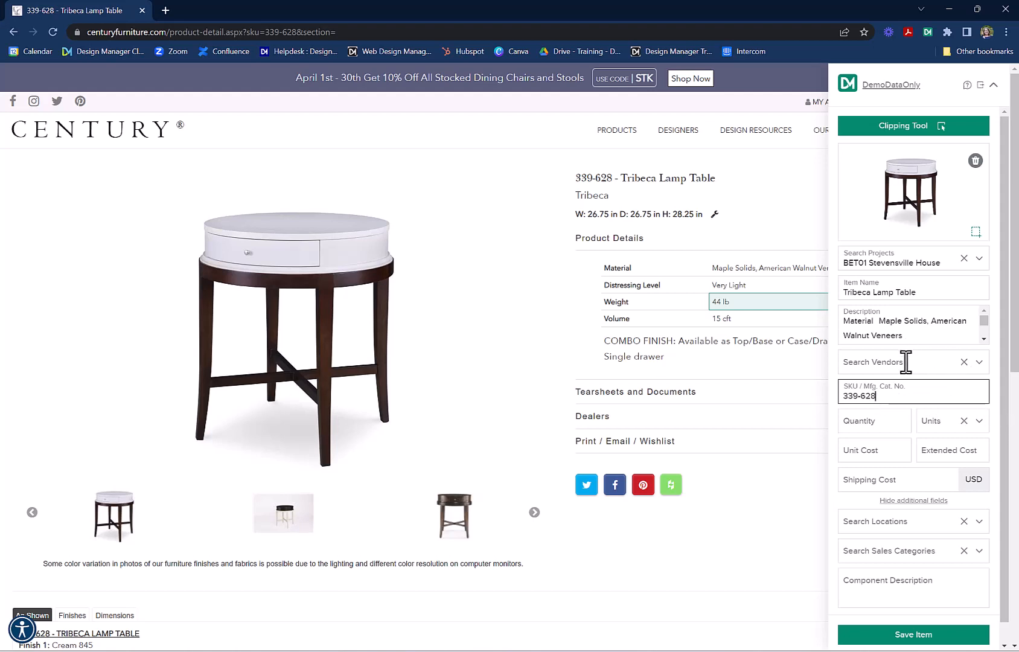
Enter vendor Century, quantity 2, unit cost 1200 and shipping cost for the item.
{"action": "type", "text": "Century"}
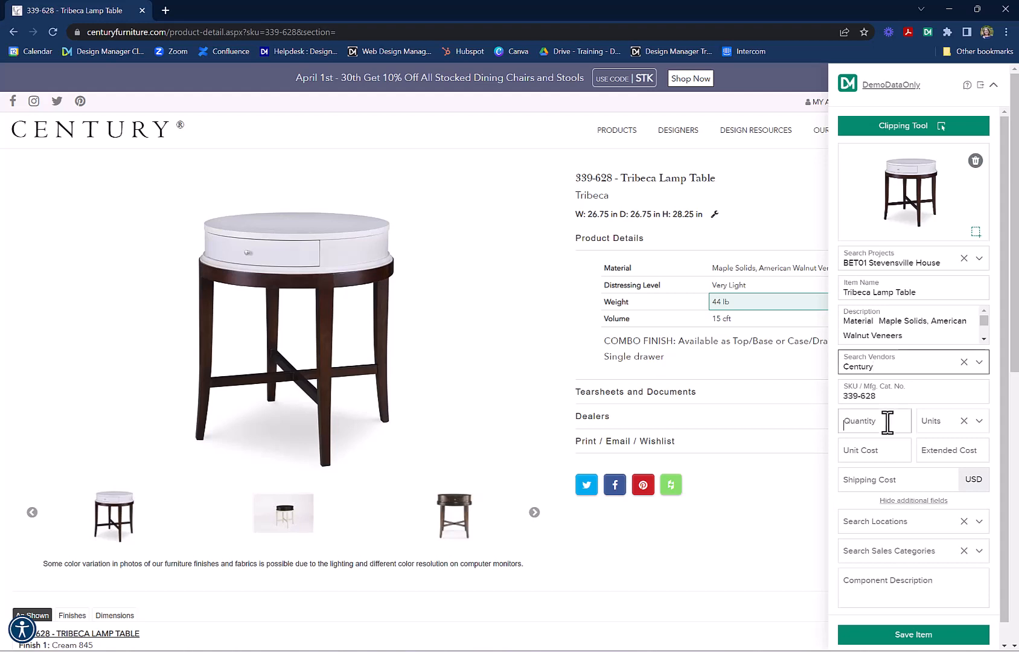
{"action": "type", "text": "2"}
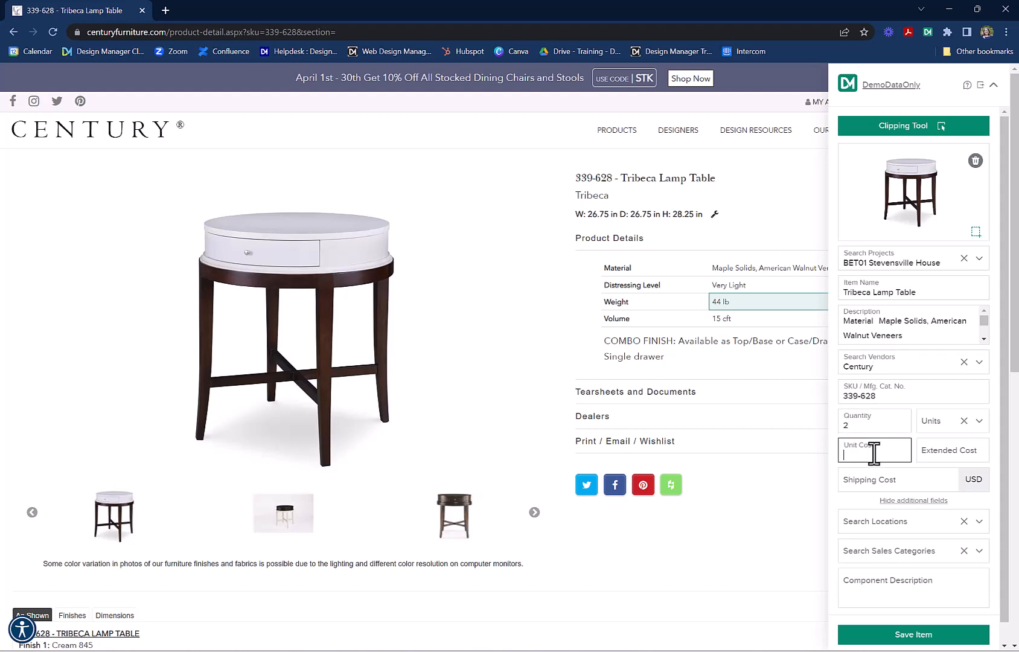
{"action": "type", "text": "1200"}
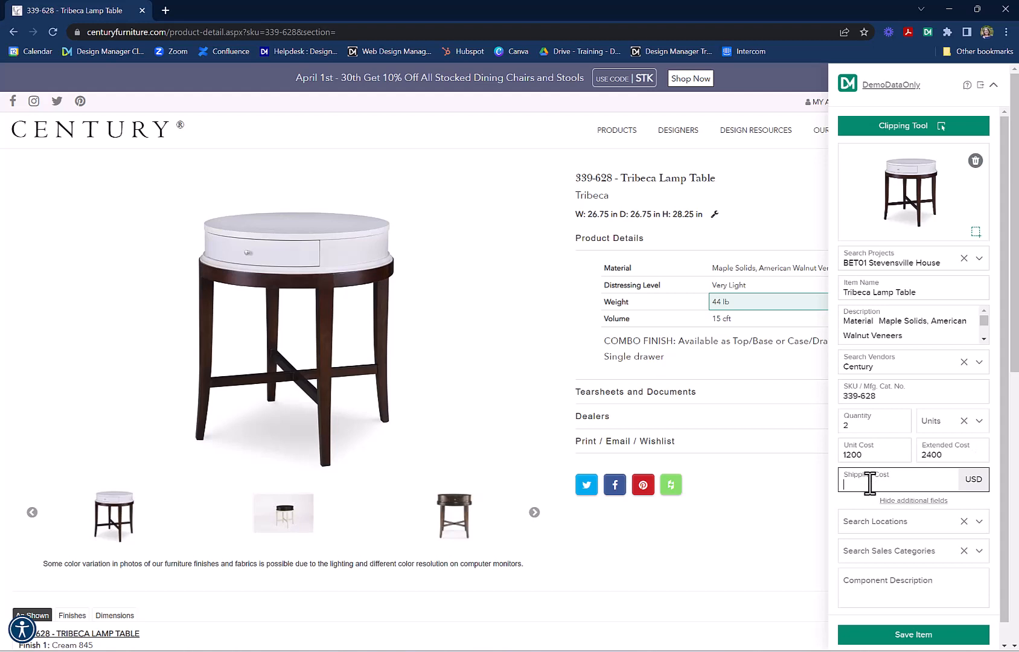
{"action": "type", "text": "1000"}
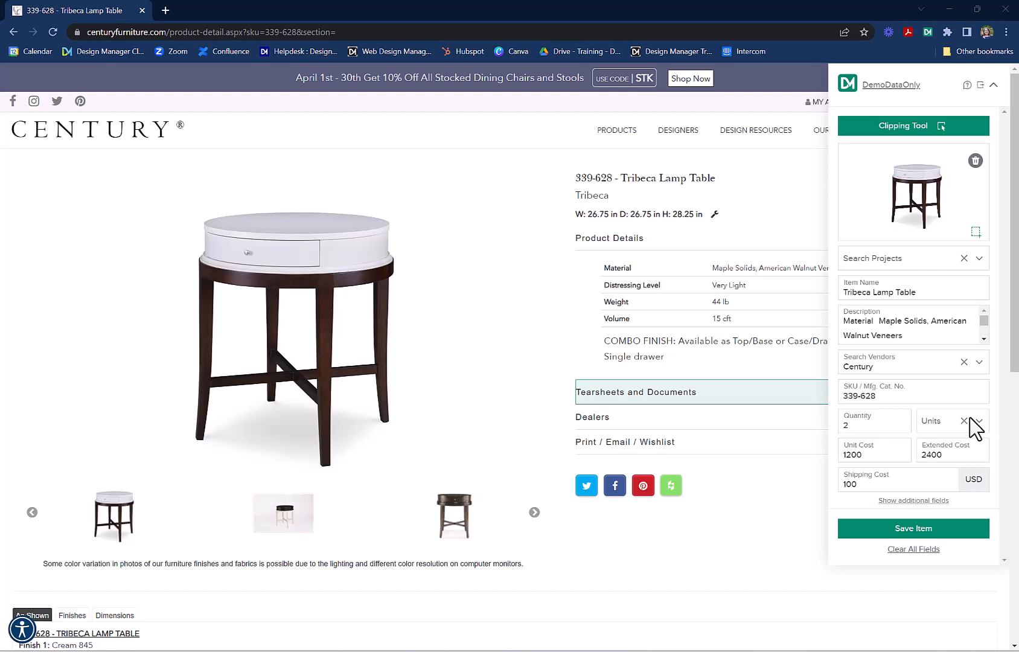
In the additional fields, set location Living Room and sales category Furniture.
{"action": "left_click", "coordinate": [913, 500]}
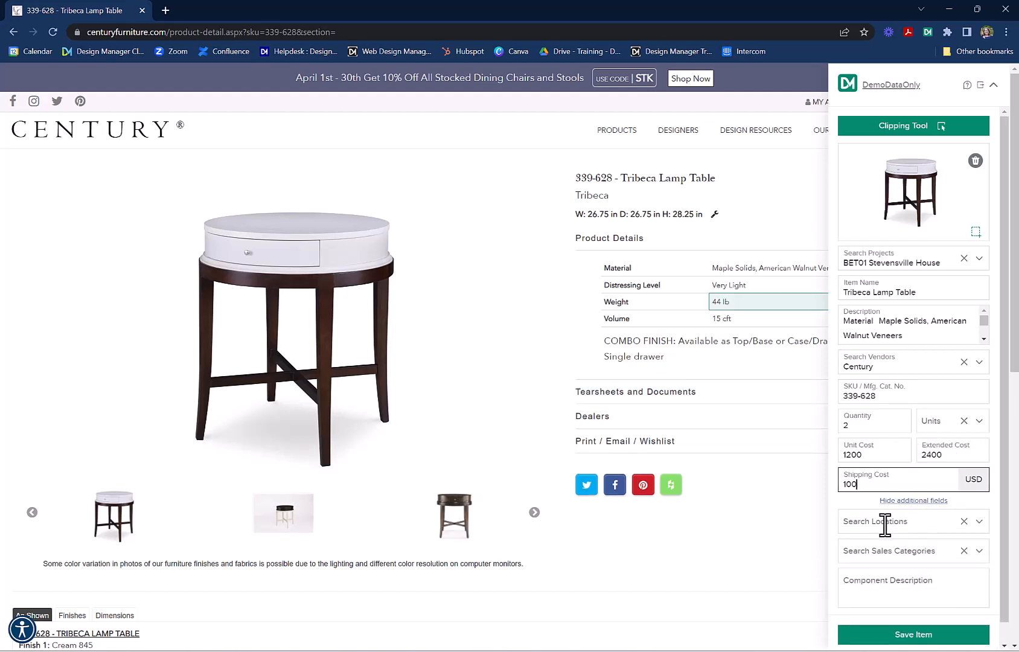
{"action": "mouse_move", "coordinate": [884, 550]}
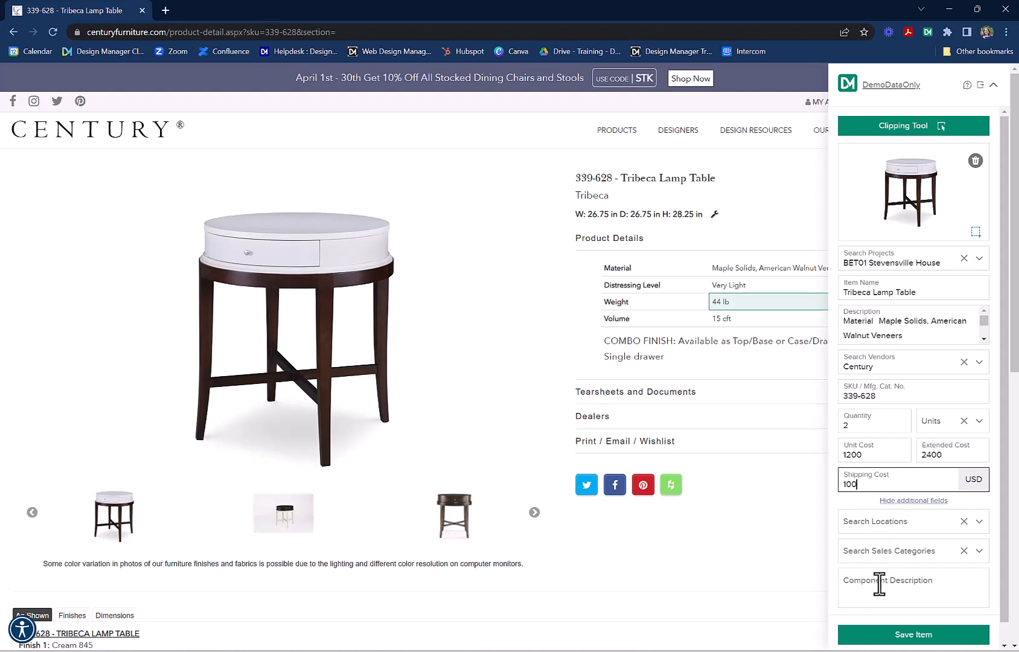
{"action": "type", "text": "living Room"}
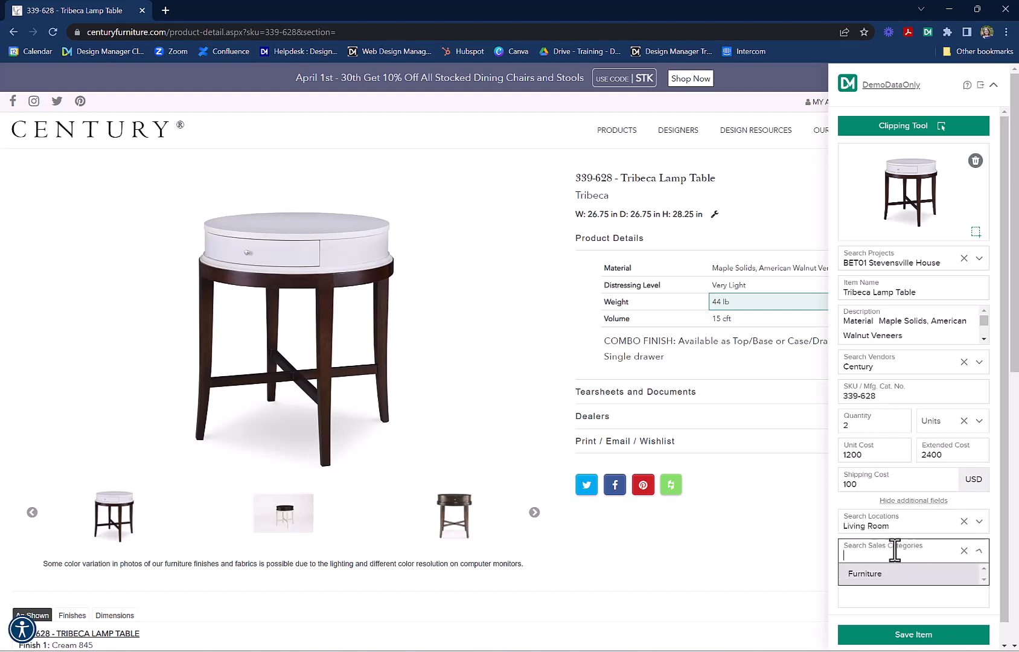
{"action": "type", "text": "furnityr"}
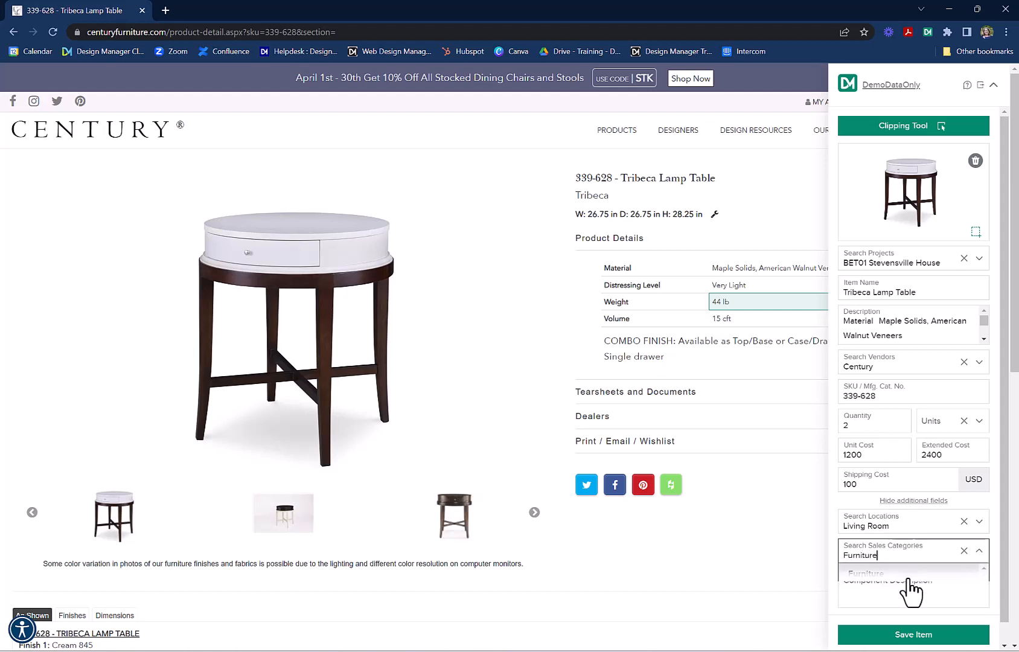
{"action": "left_click", "coordinate": [866, 574]}
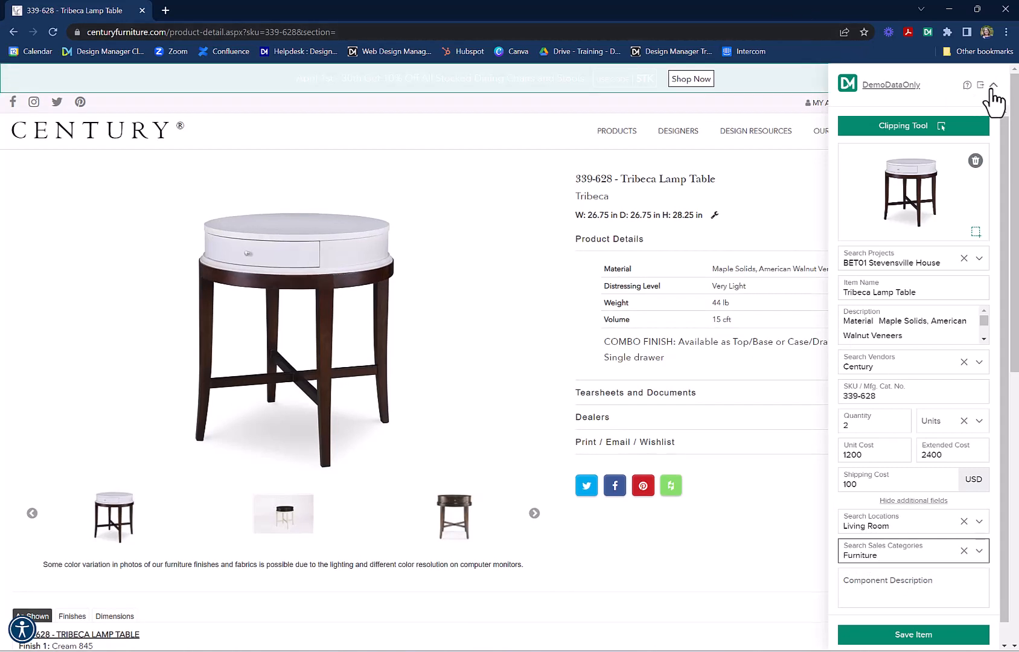
Add the W 26.75, D 26.75, H 28.25 in dimensions text to the item description.
{"action": "left_click", "coordinate": [993, 84]}
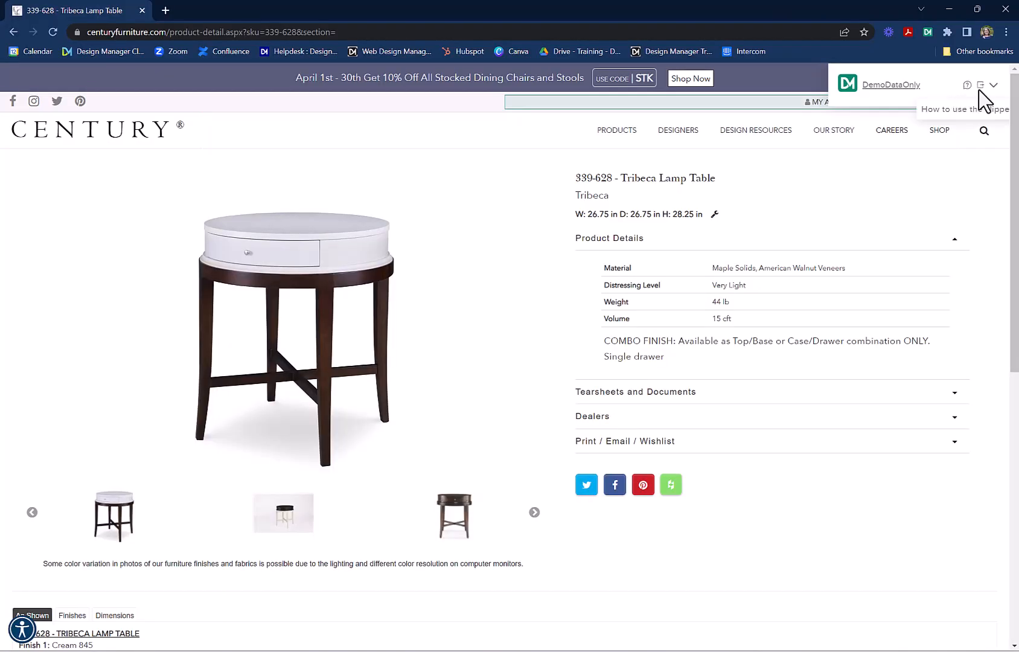
{"action": "left_click", "coordinate": [994, 84]}
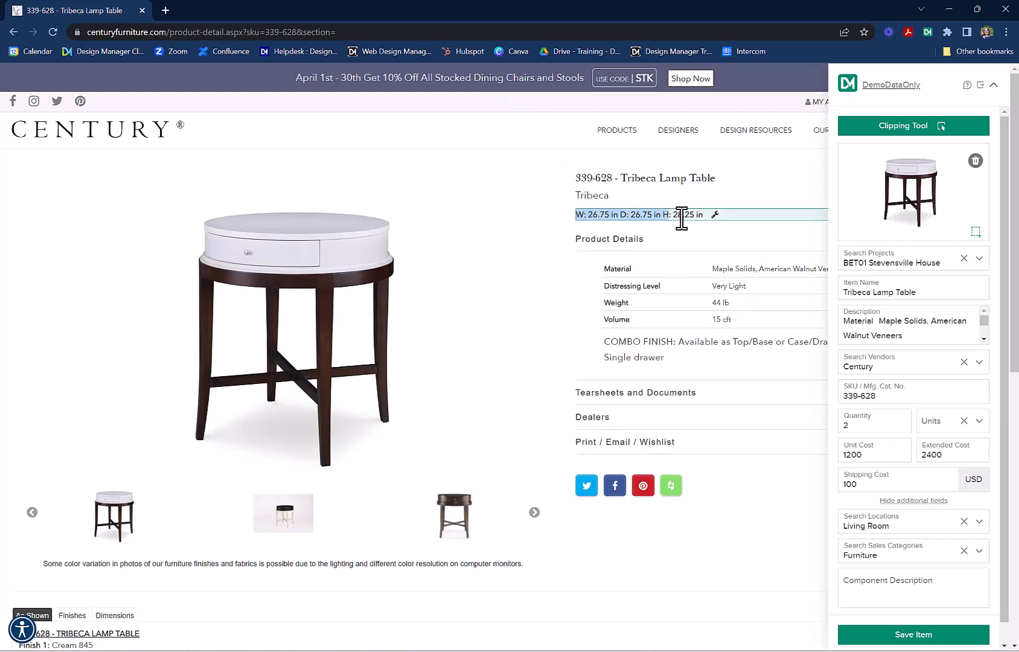
{"action": "right_click", "coordinate": [685, 215]}
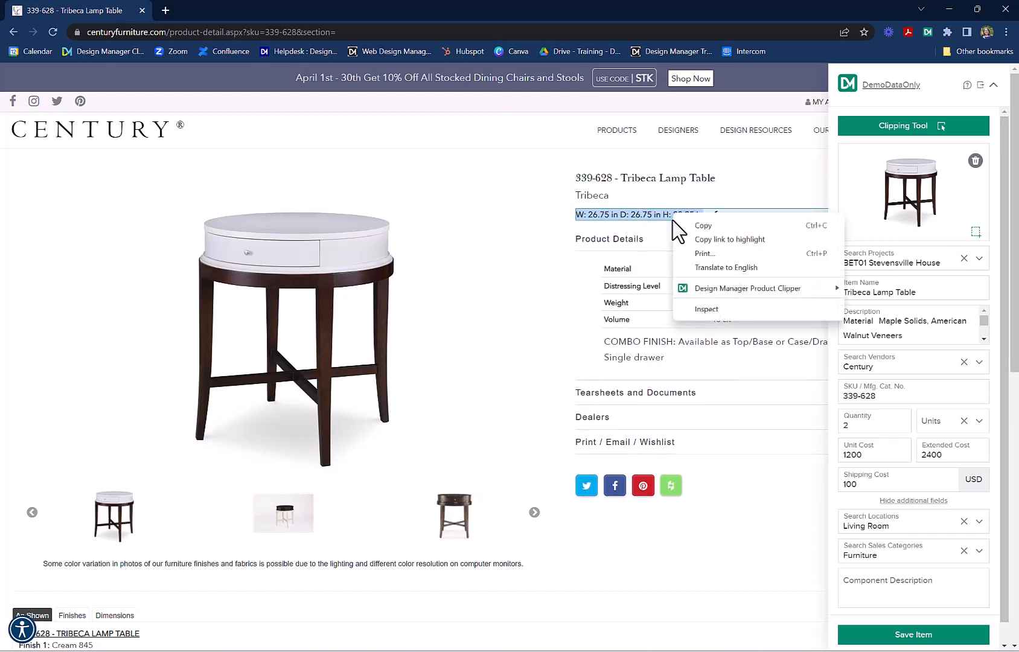
{"action": "mouse_move", "coordinate": [745, 288]}
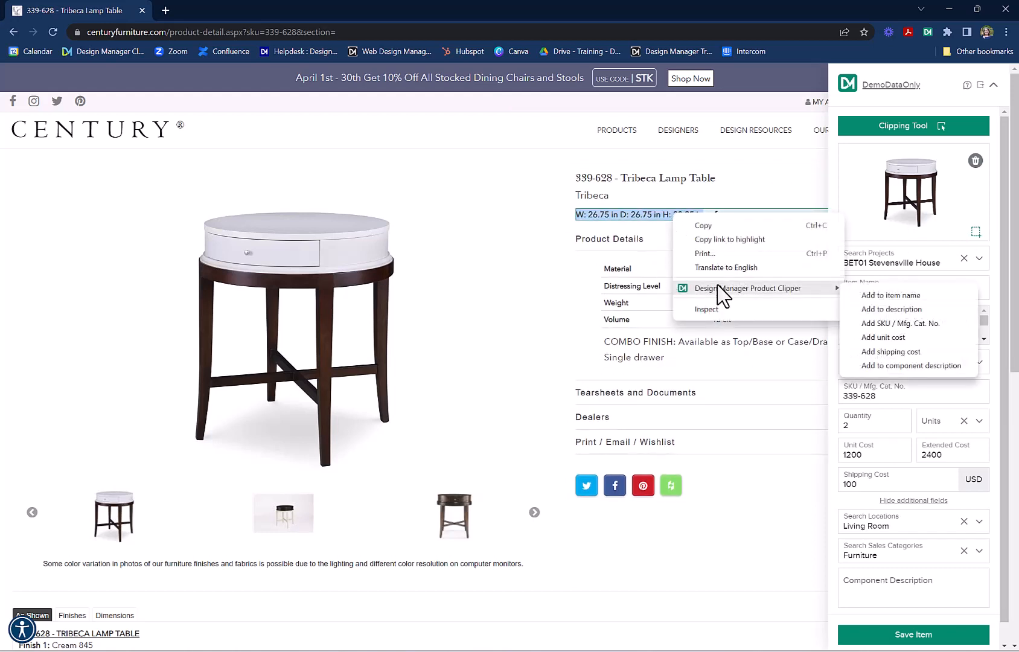
{"action": "mouse_move", "coordinate": [891, 309]}
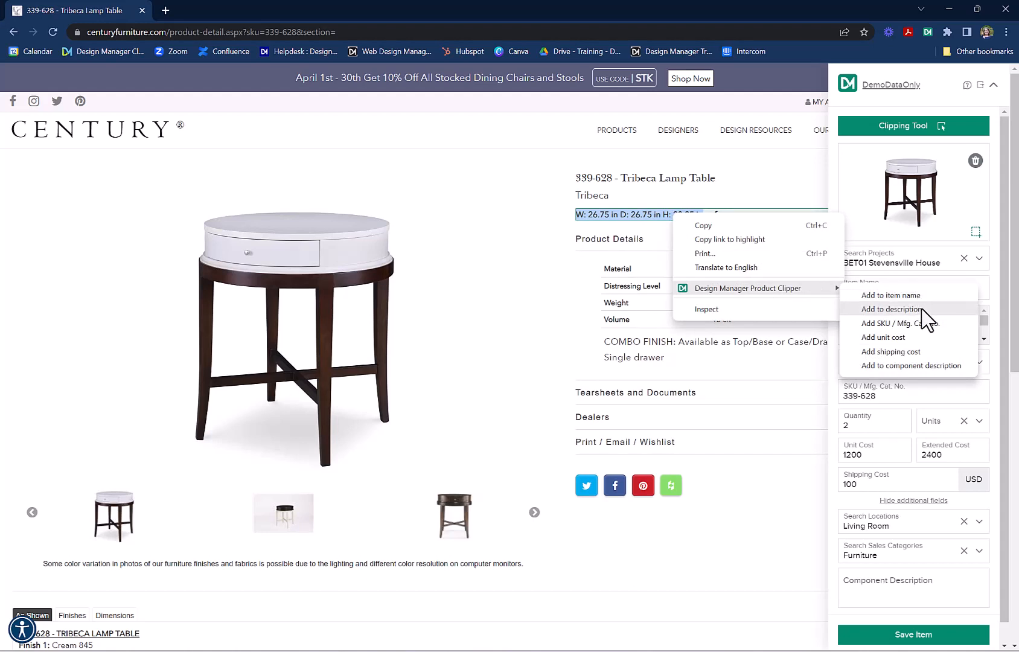
{"action": "left_click", "coordinate": [891, 309]}
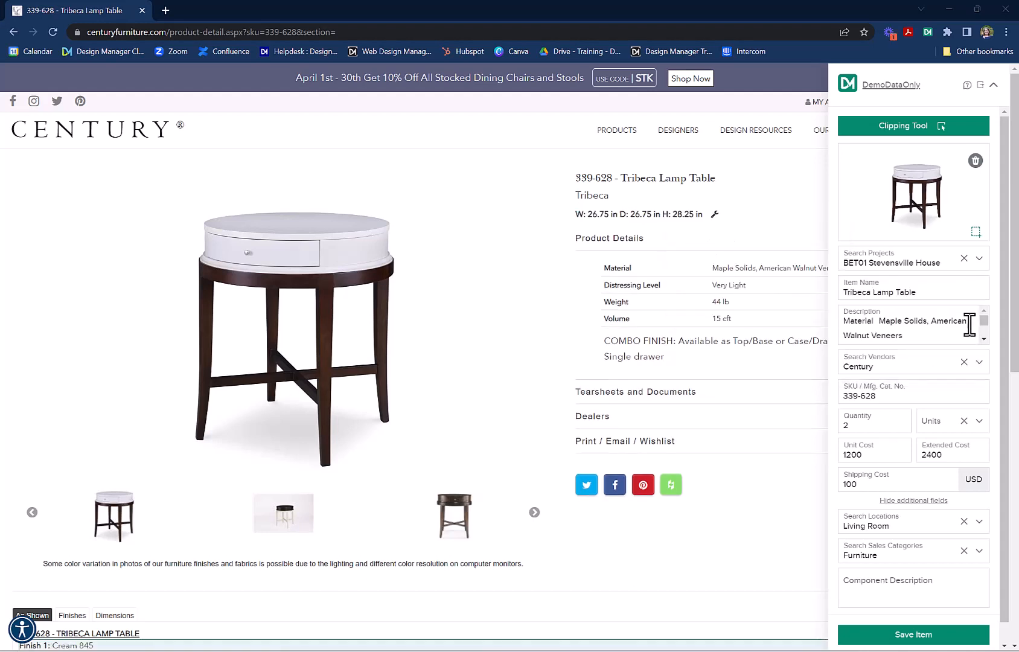
{"action": "mouse_move", "coordinate": [962, 326]}
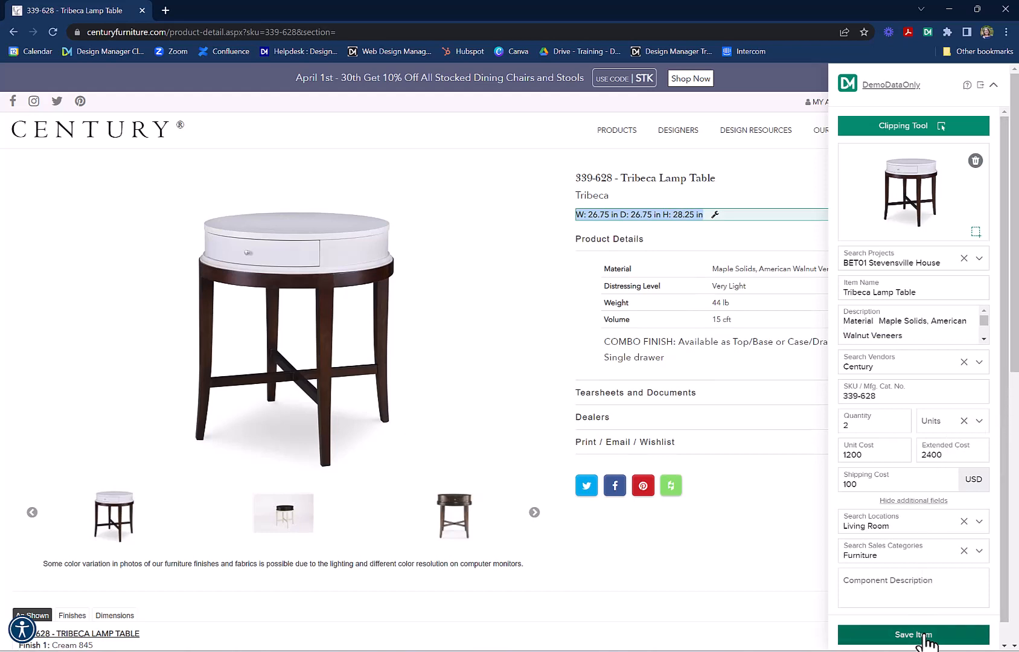
Save the clipped Tribeca Lamp Table item to the whiteboard.
{"action": "left_click", "coordinate": [915, 633]}
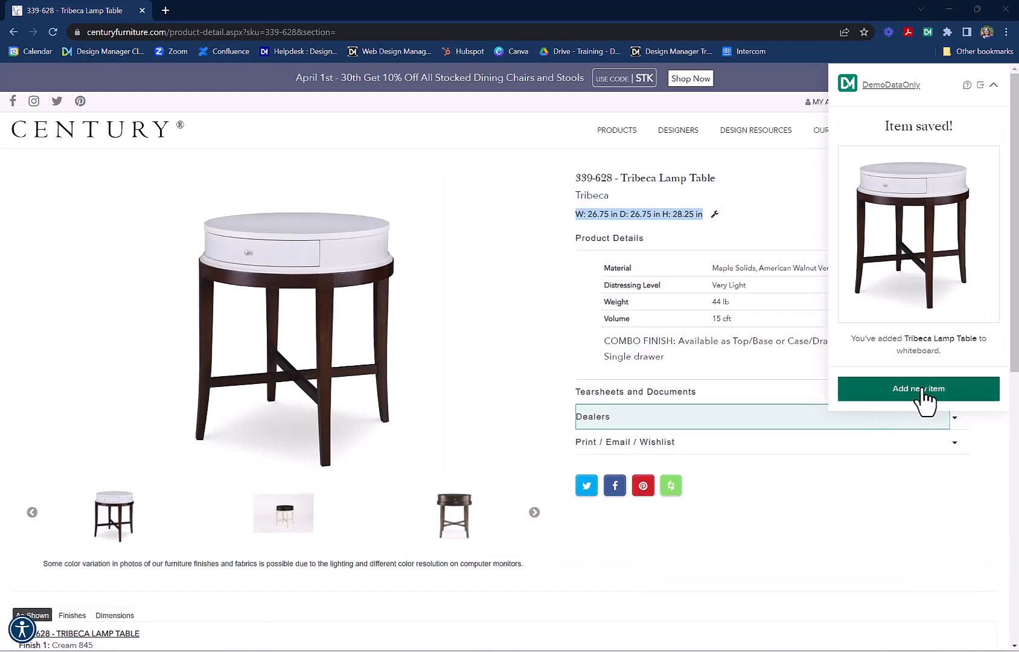
{"action": "mouse_move", "coordinate": [967, 85]}
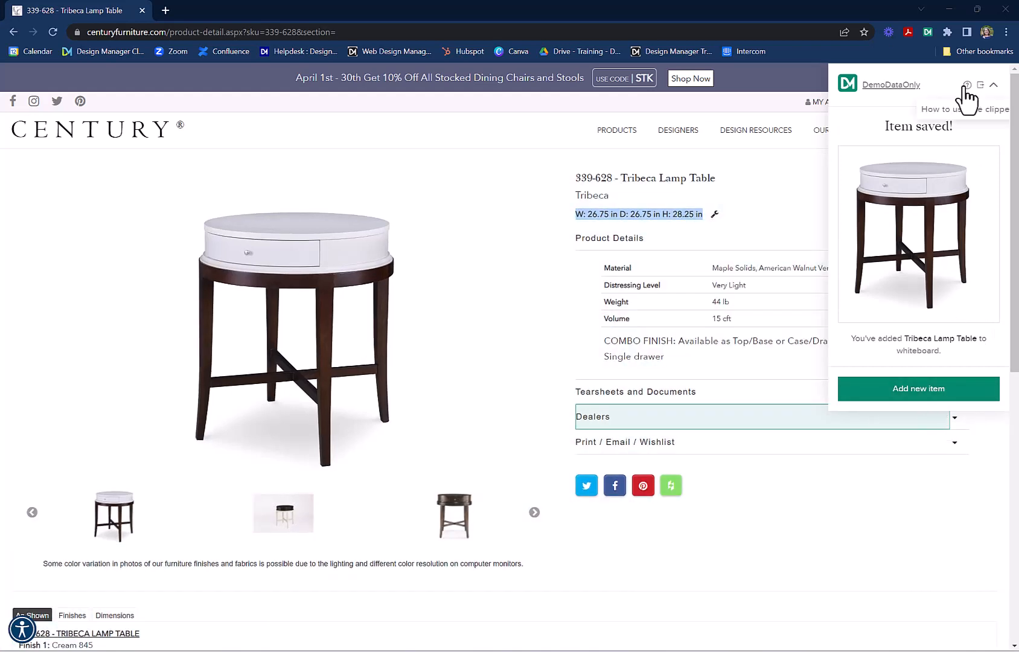
{"action": "mouse_move", "coordinate": [936, 40]}
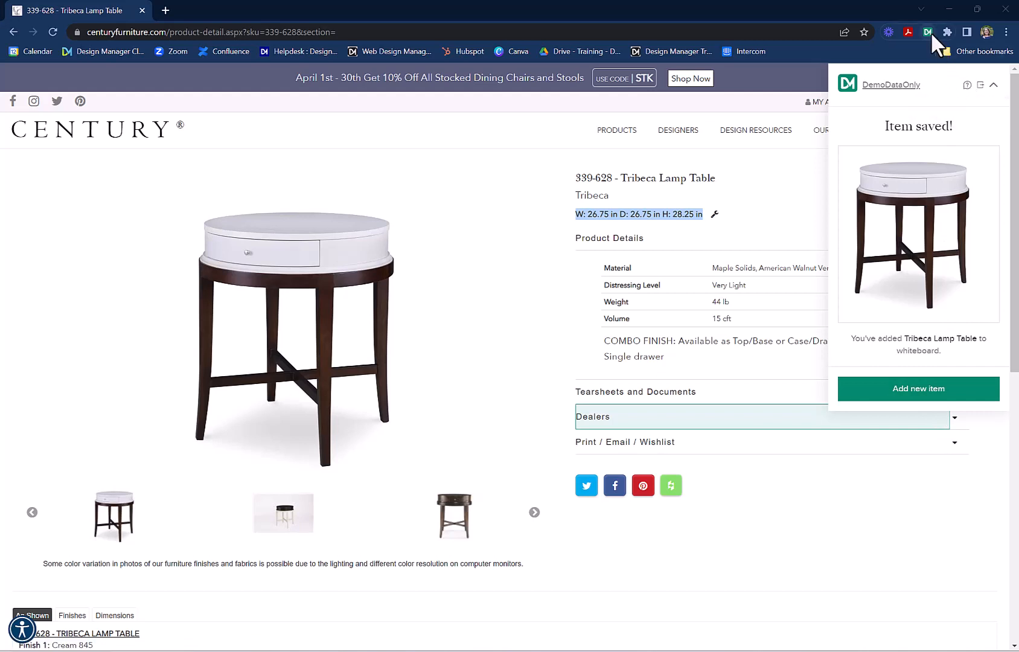
{"action": "mouse_move", "coordinate": [929, 32]}
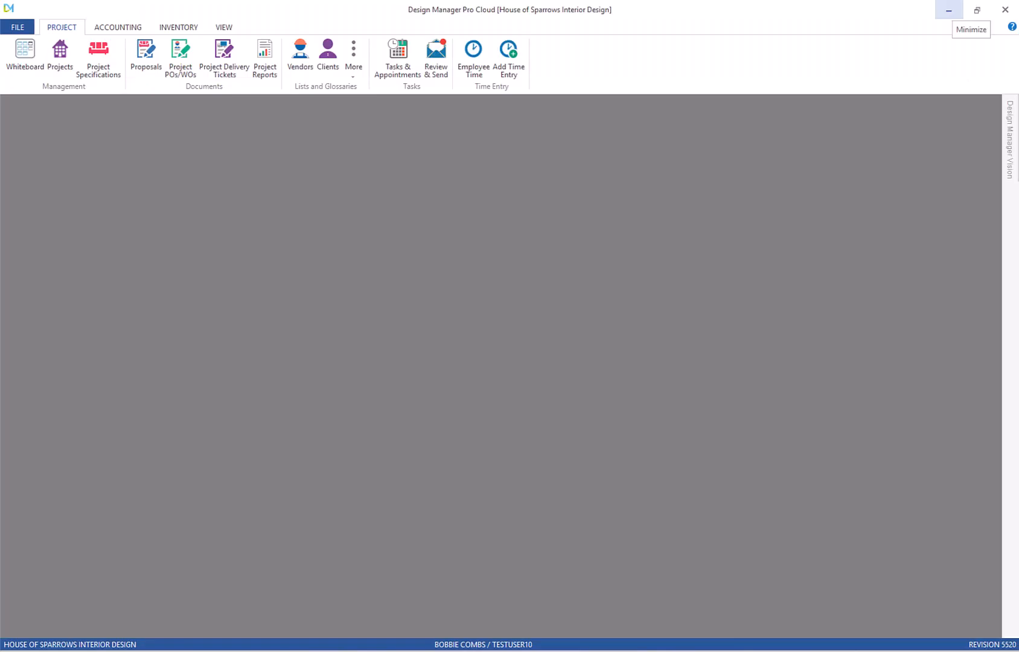
On the whiteboard, bring up Share and Create Options for the Tribeca Lamp Table capture card.
{"action": "left_click", "coordinate": [22, 52]}
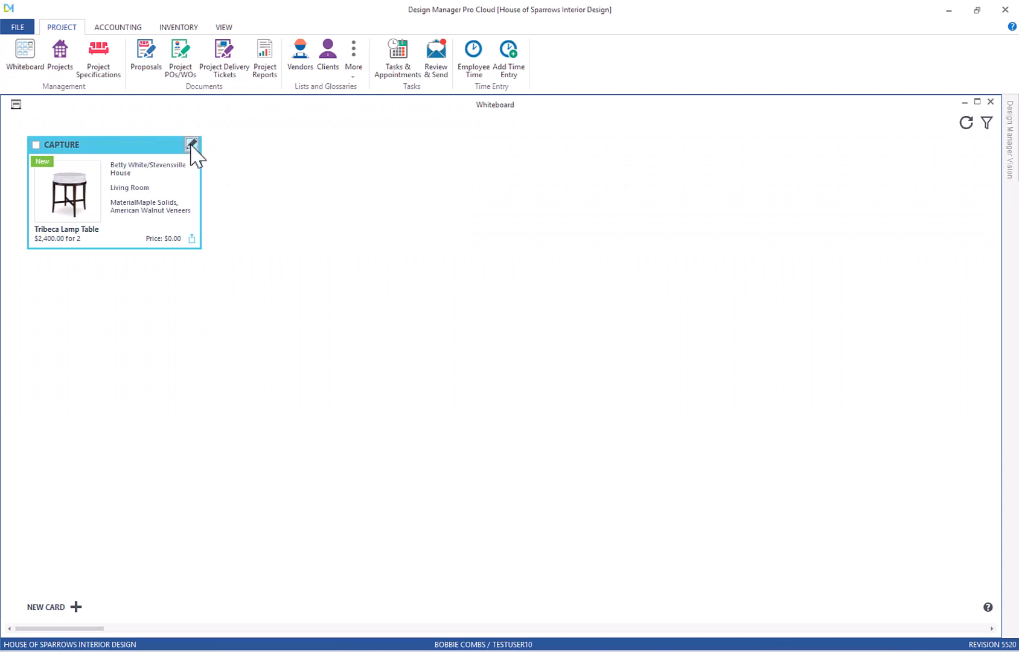
{"action": "left_click", "coordinate": [191, 144]}
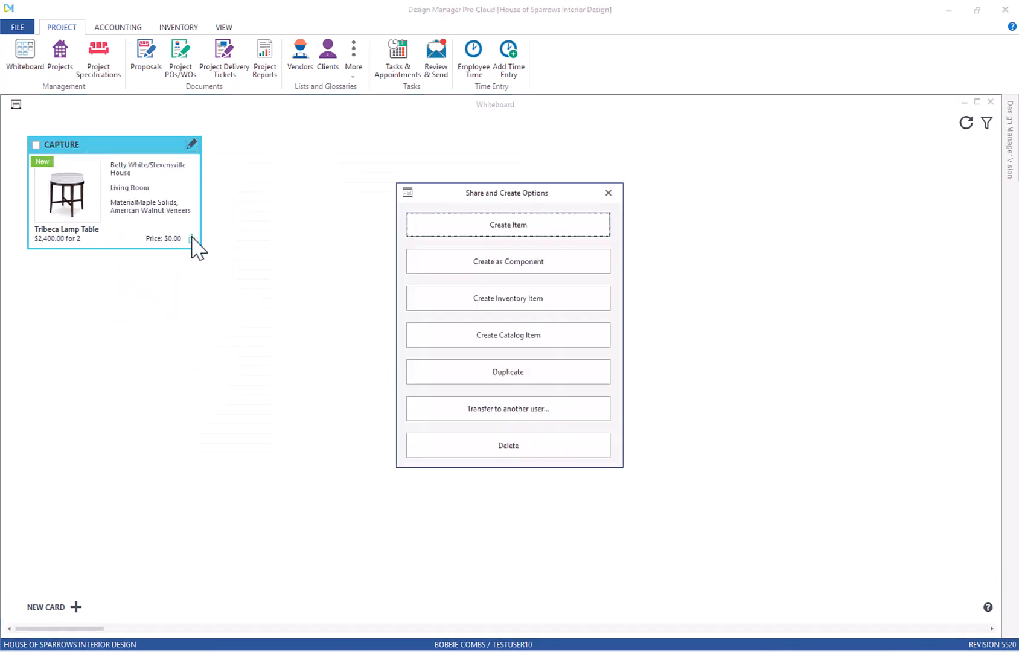
{"action": "mouse_move", "coordinate": [480, 230]}
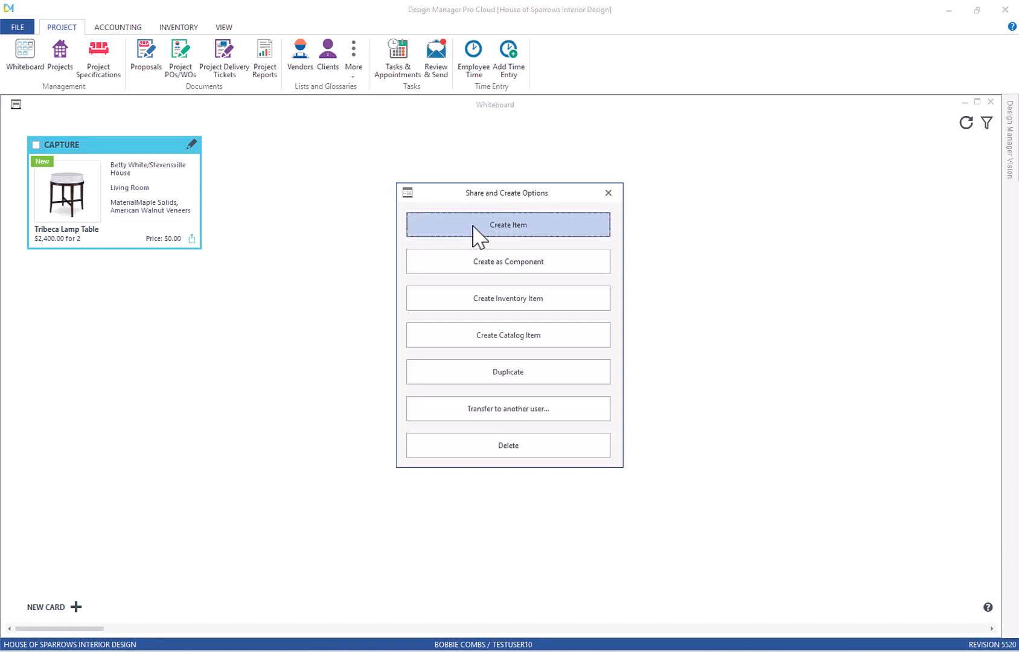
{"action": "mouse_move", "coordinate": [477, 270]}
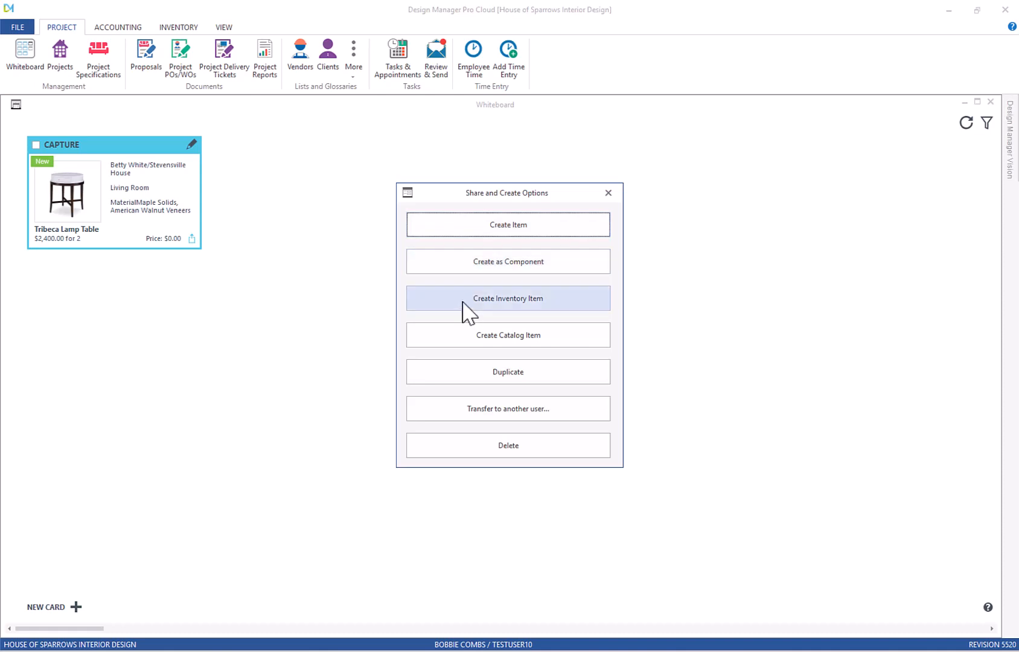
{"action": "mouse_move", "coordinate": [461, 350]}
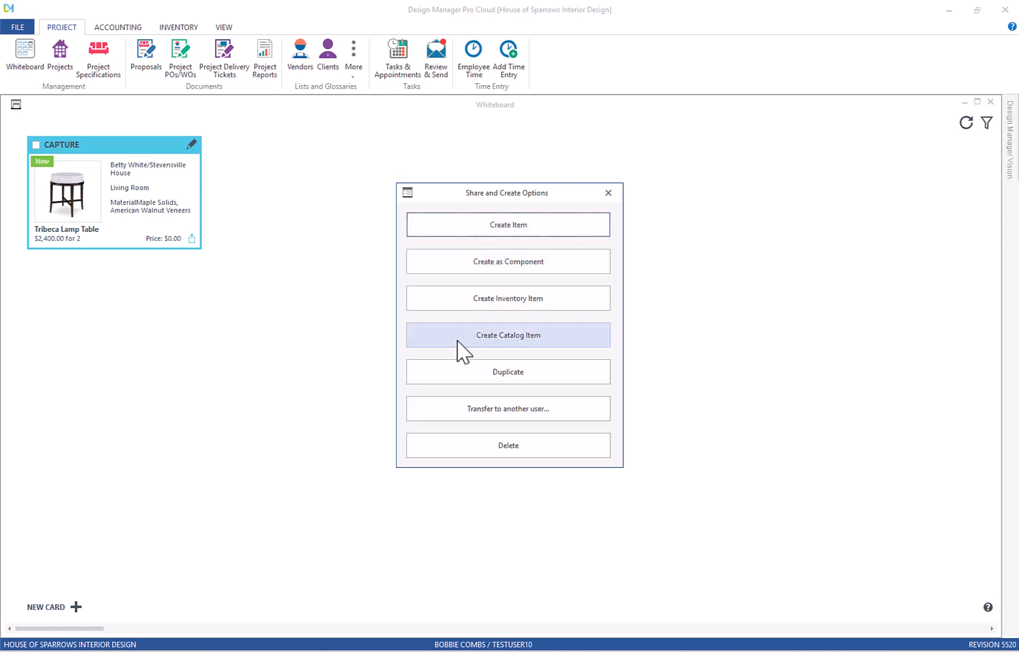
{"action": "mouse_move", "coordinate": [448, 417]}
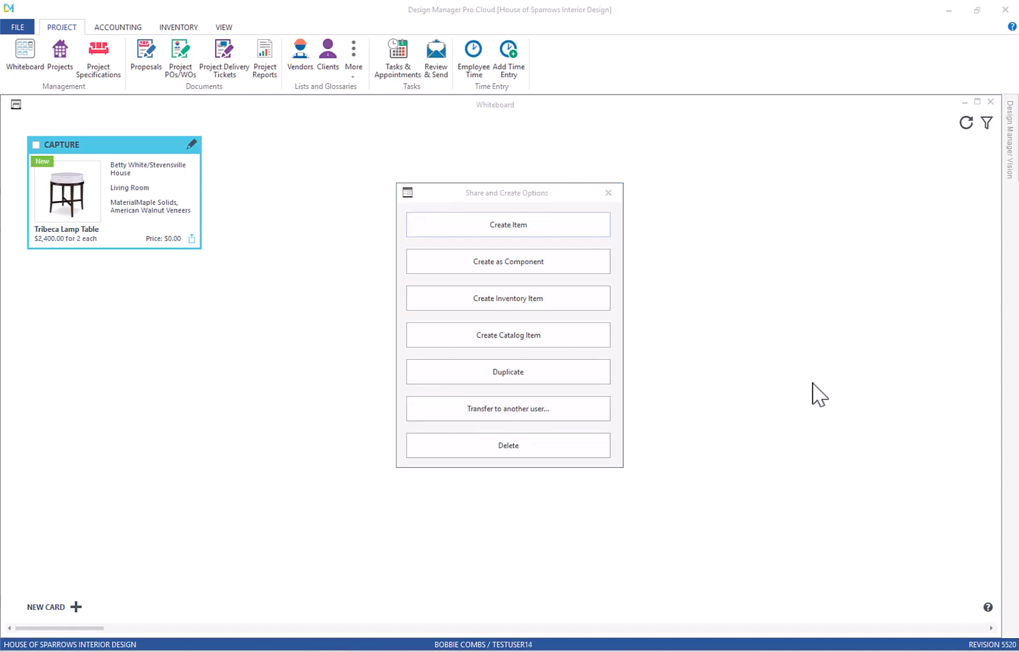
{"action": "mouse_move", "coordinate": [528, 230]}
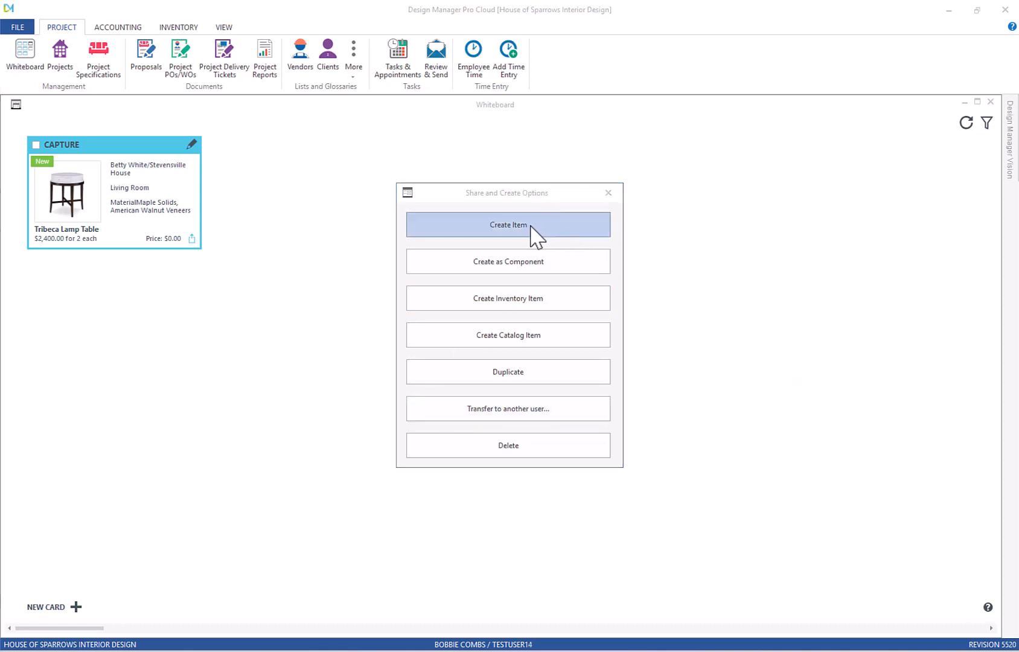
Create project item BET01 / 0009 from the card and open the new item.
{"action": "left_click", "coordinate": [507, 225]}
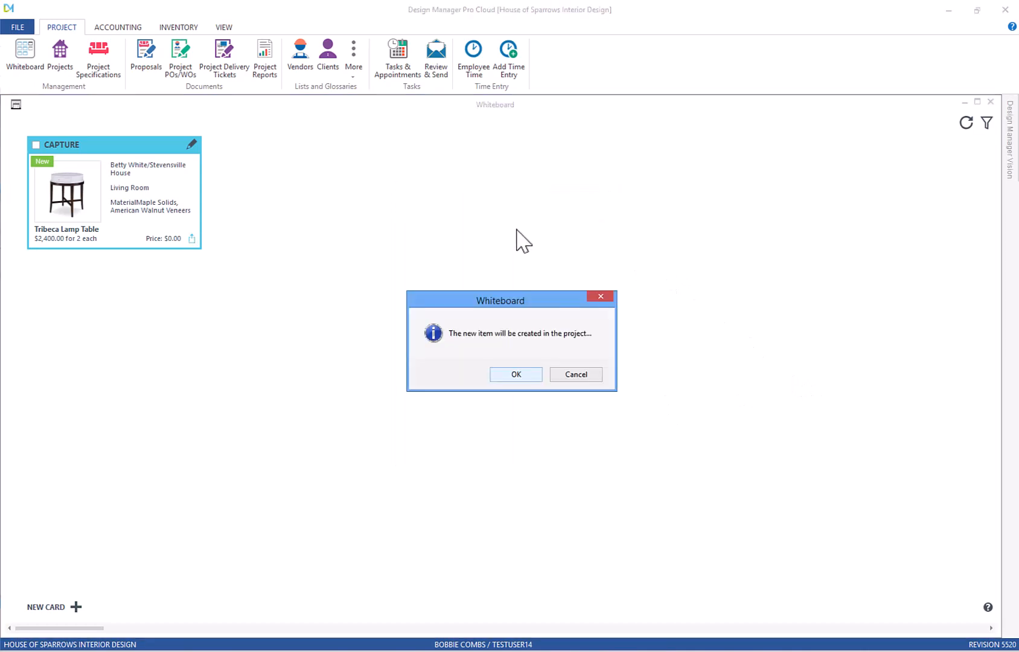
{"action": "left_click", "coordinate": [515, 374]}
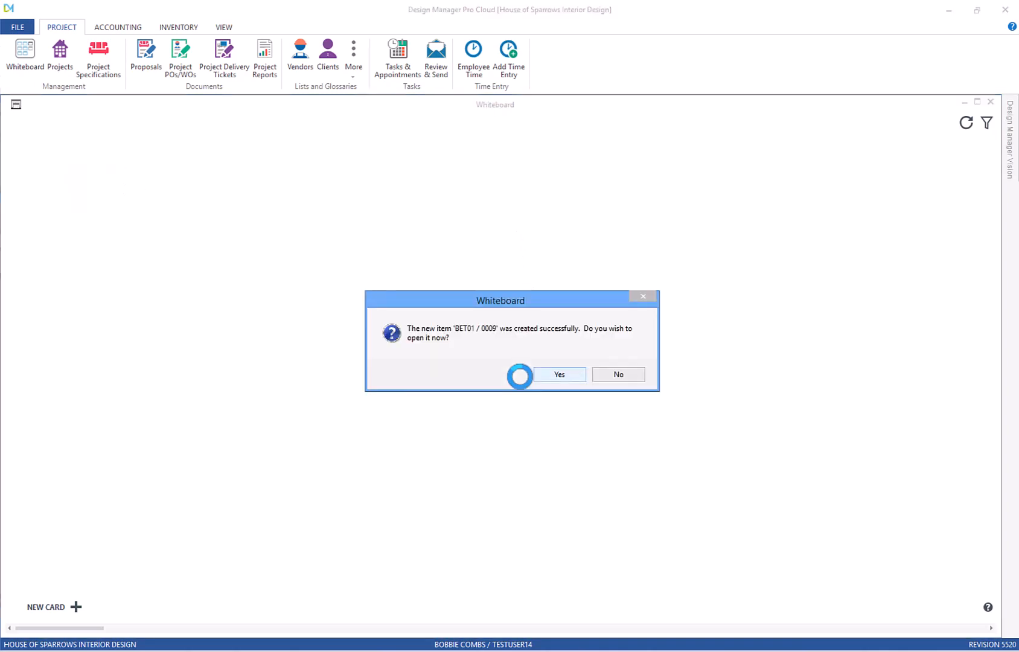
{"action": "left_click", "coordinate": [559, 374]}
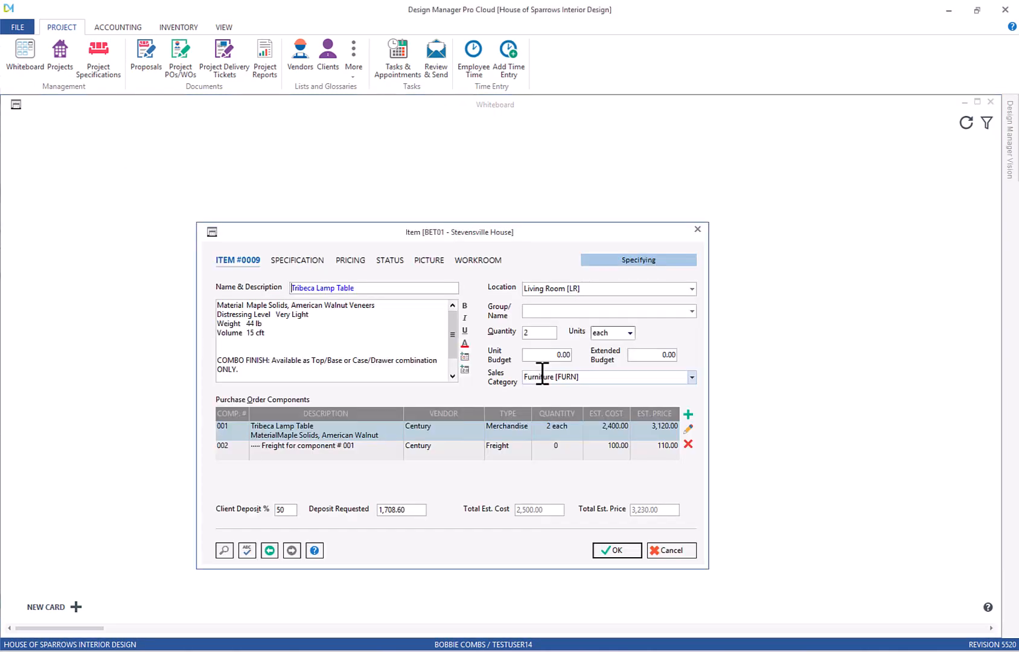